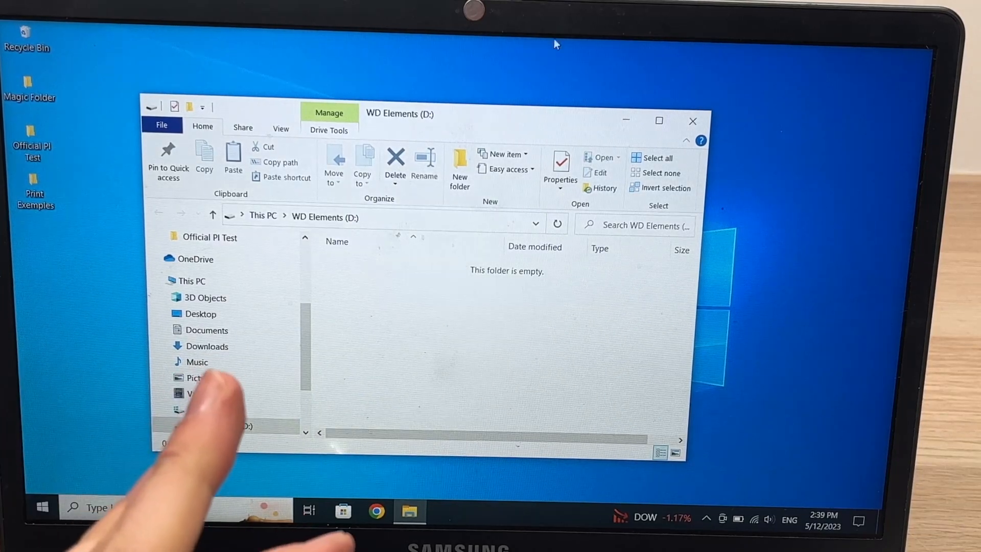
Return from the WD Elements (D:) drive to the Quick access overview
{"action": "left_click", "coordinate": [692, 120]}
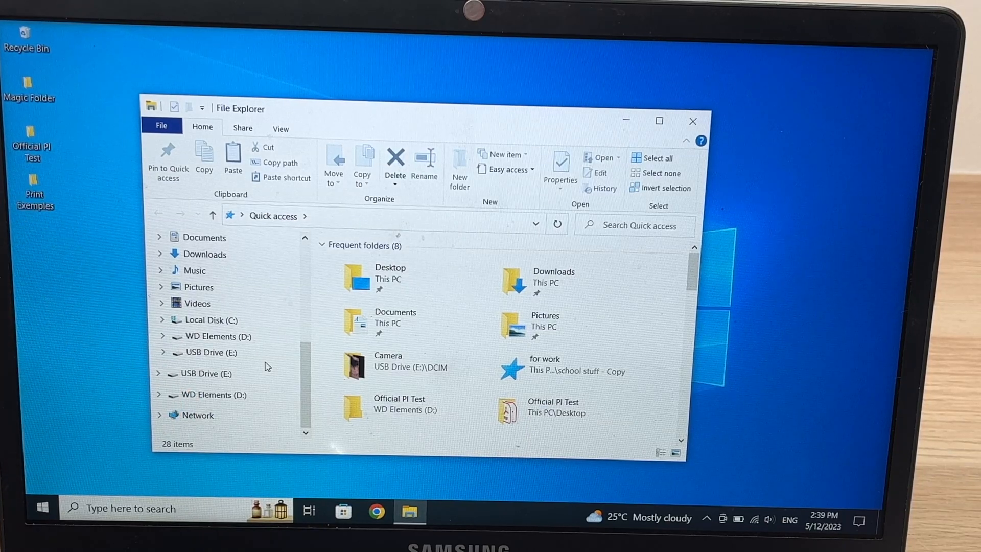
Open the Format dialog for WD Elements (D:), showing exFAT and 4.54 TB
{"action": "left_click", "coordinate": [217, 394]}
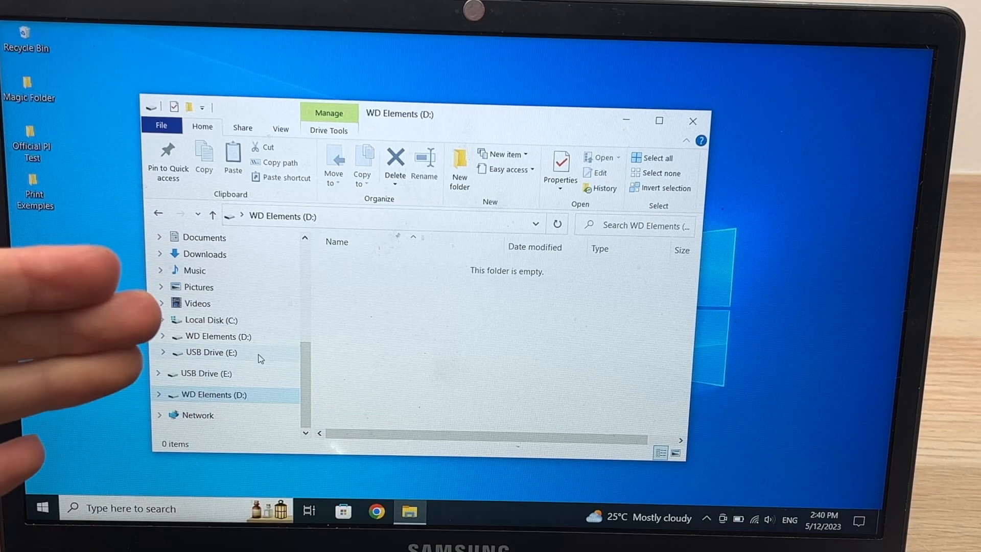
{"action": "right_click", "coordinate": [211, 394]}
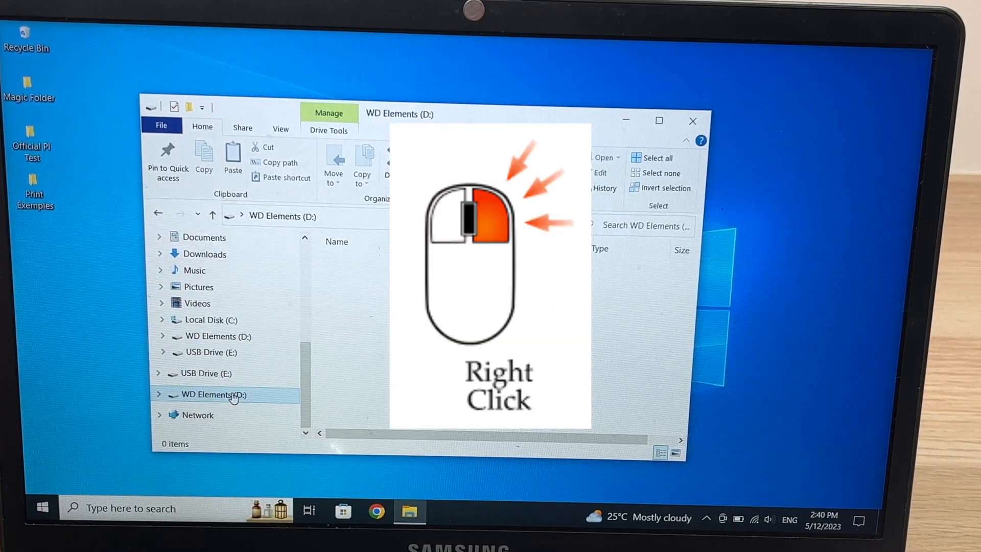
{"action": "right_click", "coordinate": [212, 394]}
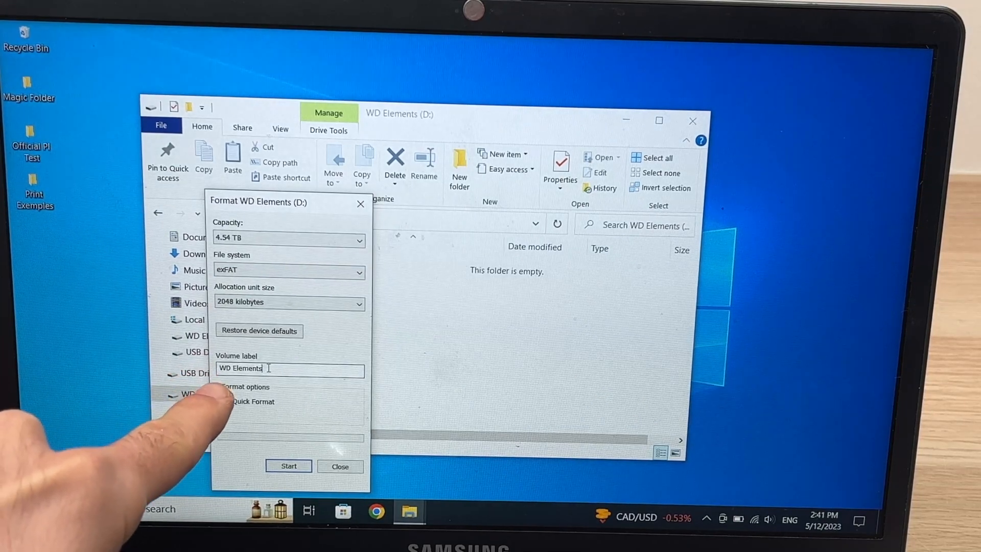
Change the volume label from 'WD Elements' to 'backups'
{"action": "left_click", "coordinate": [227, 401]}
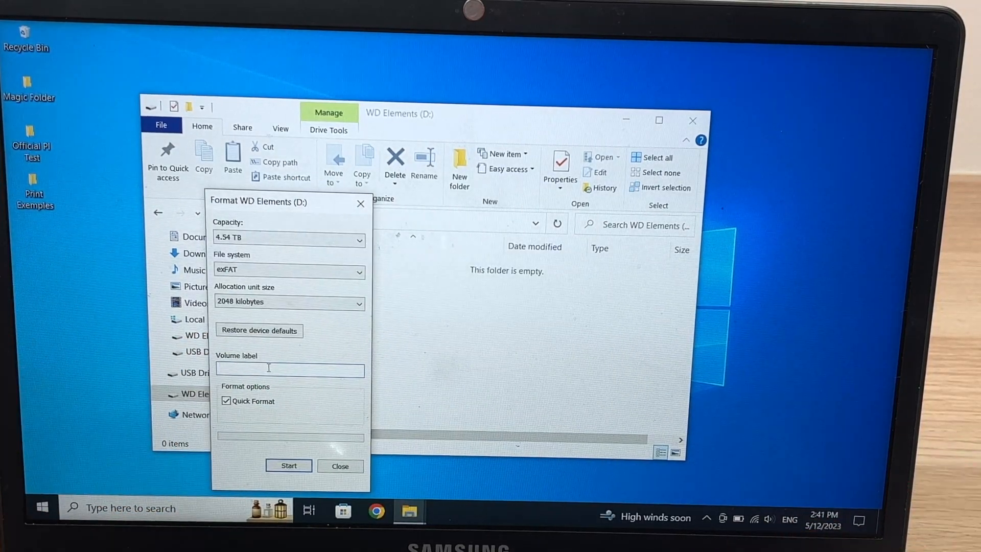
{"action": "type", "text": "bad"}
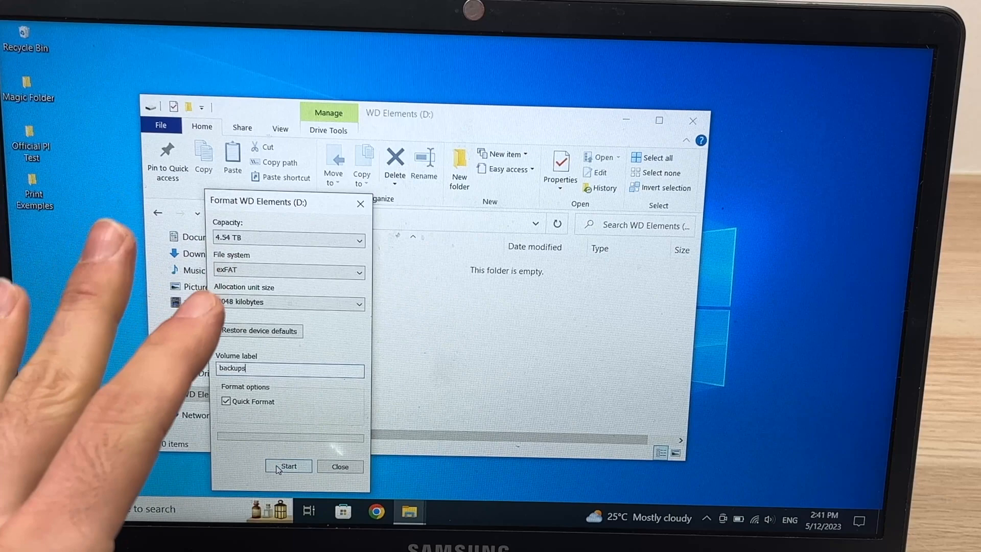
Run the quick exFAT format, confirm the data-erase warning, and acknowledge Format Complete
{"action": "left_click", "coordinate": [288, 466]}
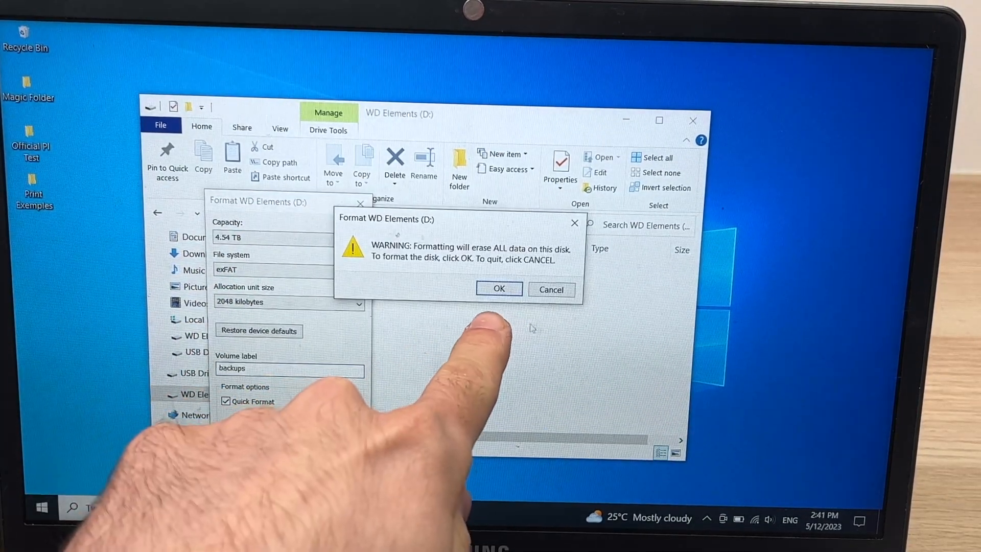
{"action": "left_click", "coordinate": [499, 288]}
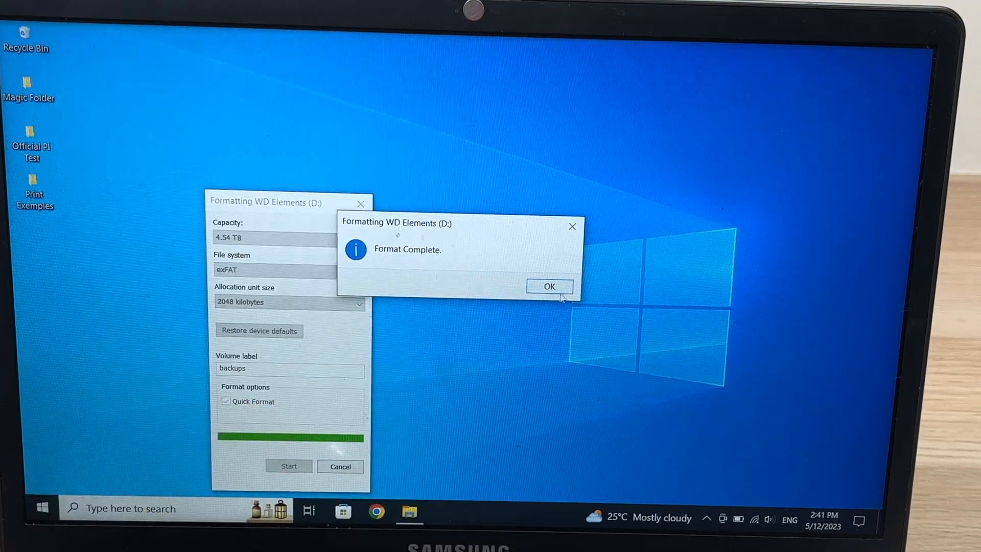
{"action": "left_click", "coordinate": [549, 286]}
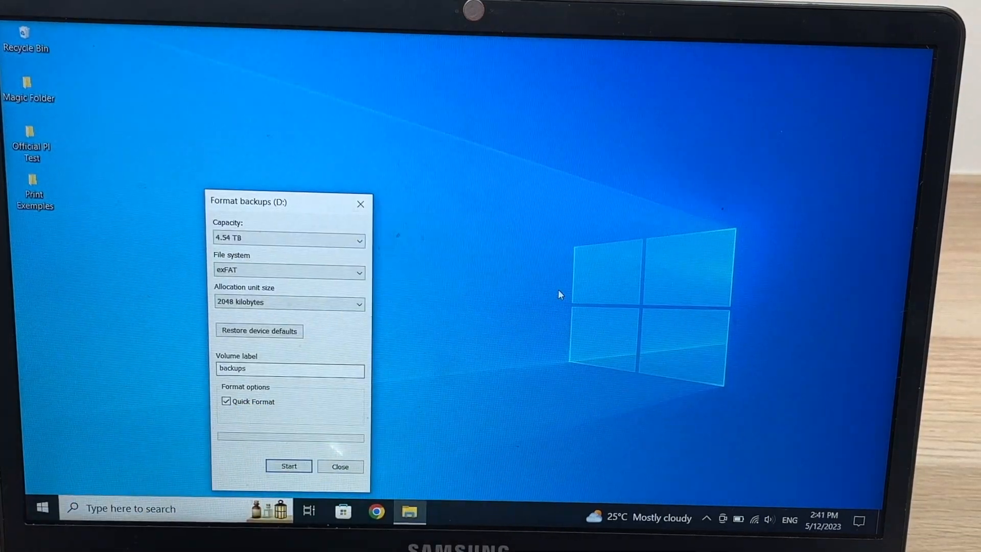